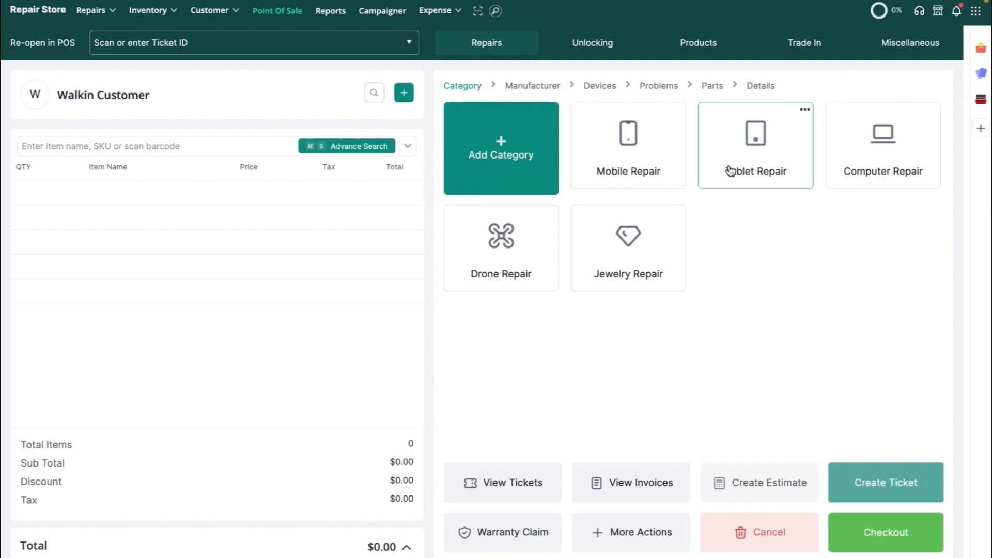
{"action": "mouse_move", "coordinate": [732, 165]}
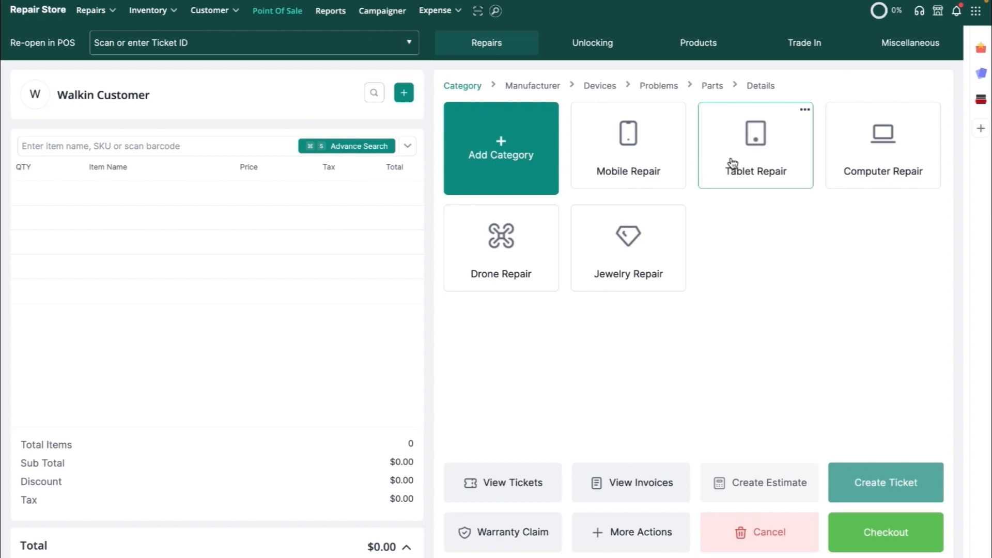
Choose Mobile Repair, manufacturer Apple, and device iPhone 12.
{"action": "left_click", "coordinate": [627, 145]}
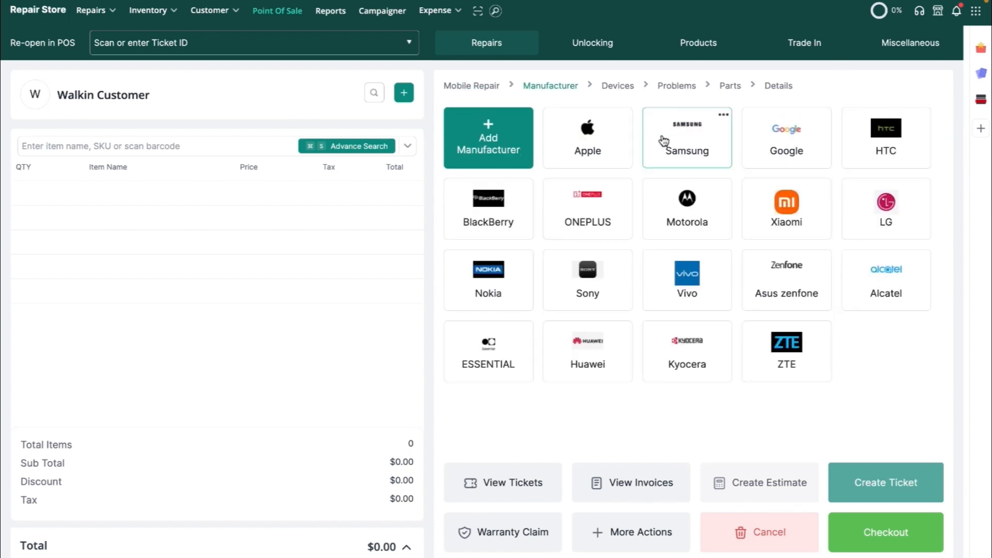
{"action": "left_click", "coordinate": [586, 137]}
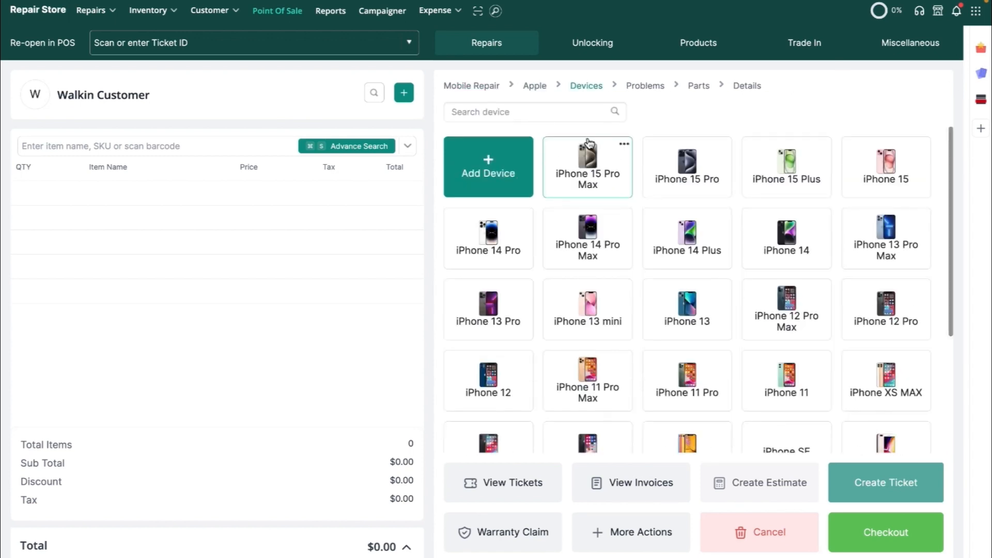
{"action": "left_click", "coordinate": [488, 381]}
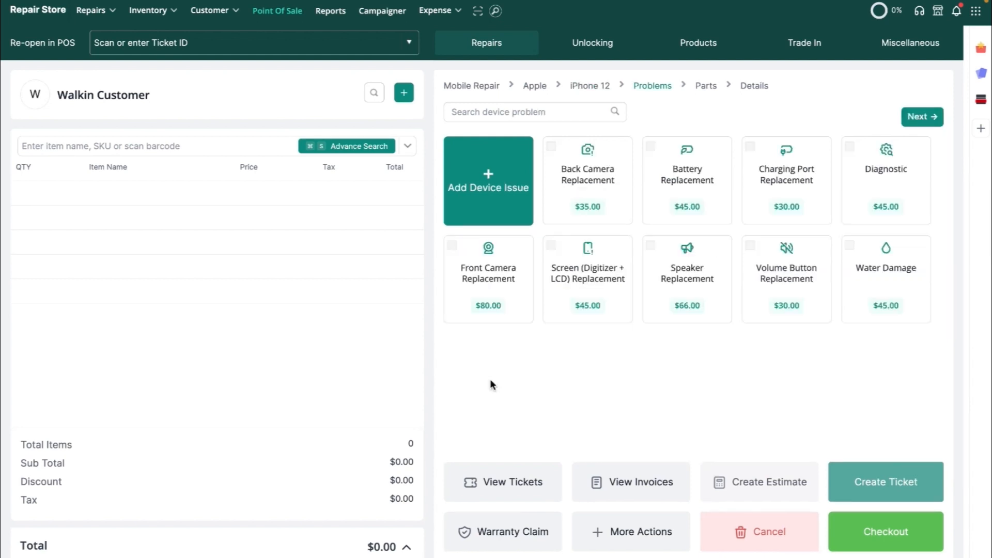
{"action": "mouse_move", "coordinate": [484, 392]}
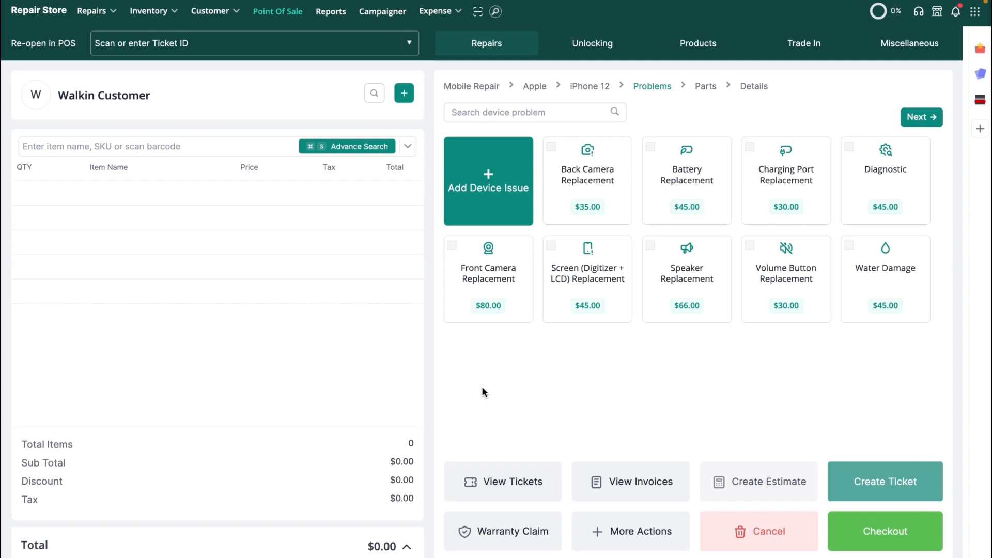
{"action": "mouse_move", "coordinate": [590, 280]}
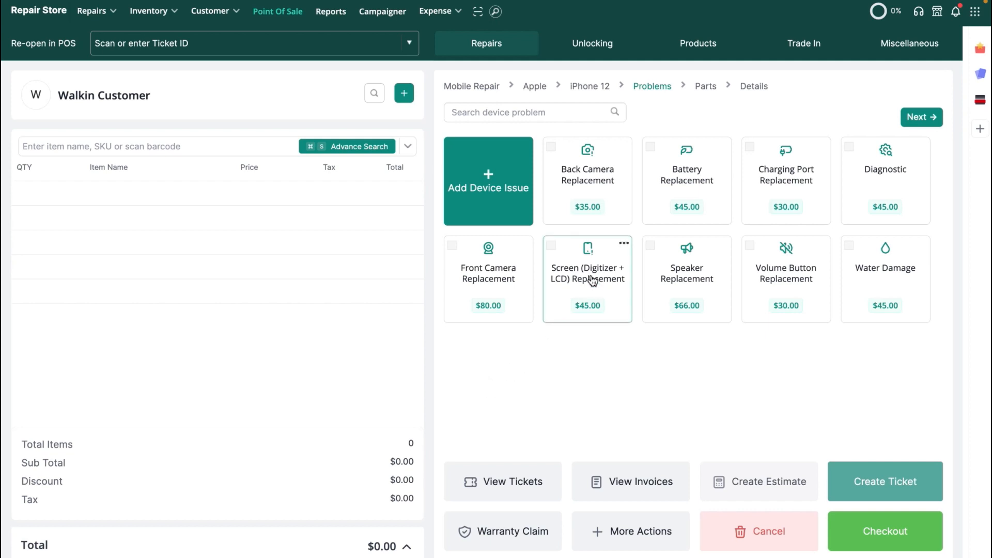
Tick Screen (Digitizer + LCD) Replacement; add then remove Front Camera Replacement.
{"action": "left_click", "coordinate": [552, 245]}
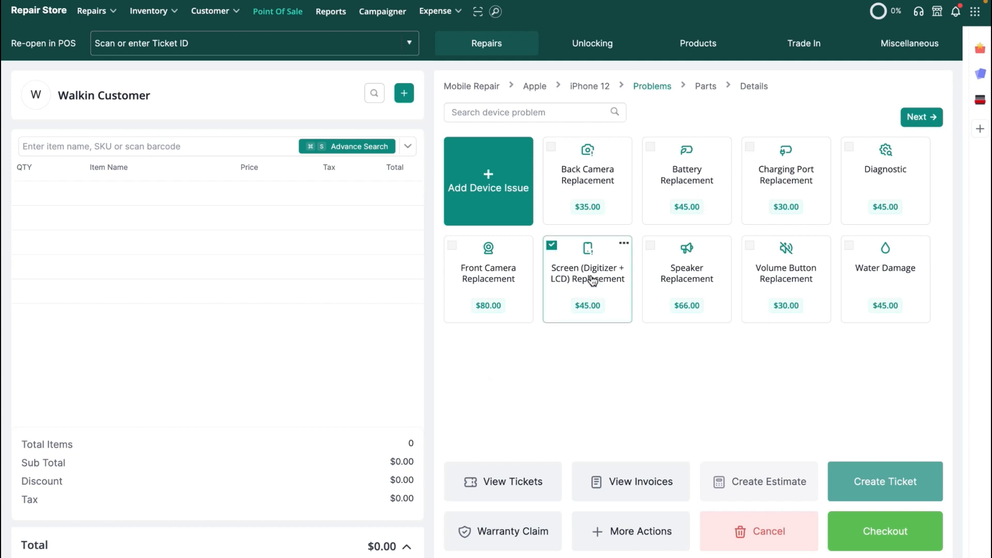
{"action": "mouse_move", "coordinate": [553, 307]}
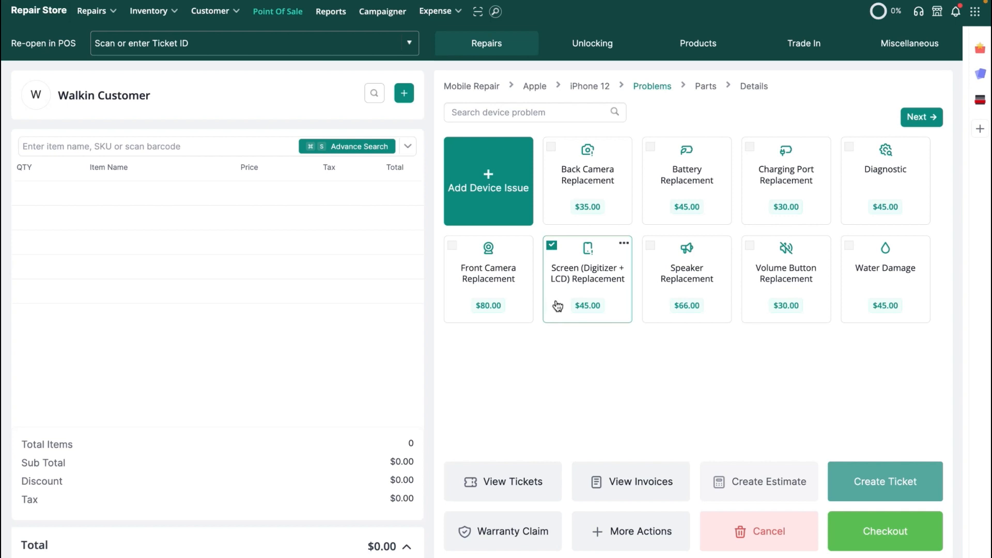
{"action": "mouse_move", "coordinate": [550, 305]}
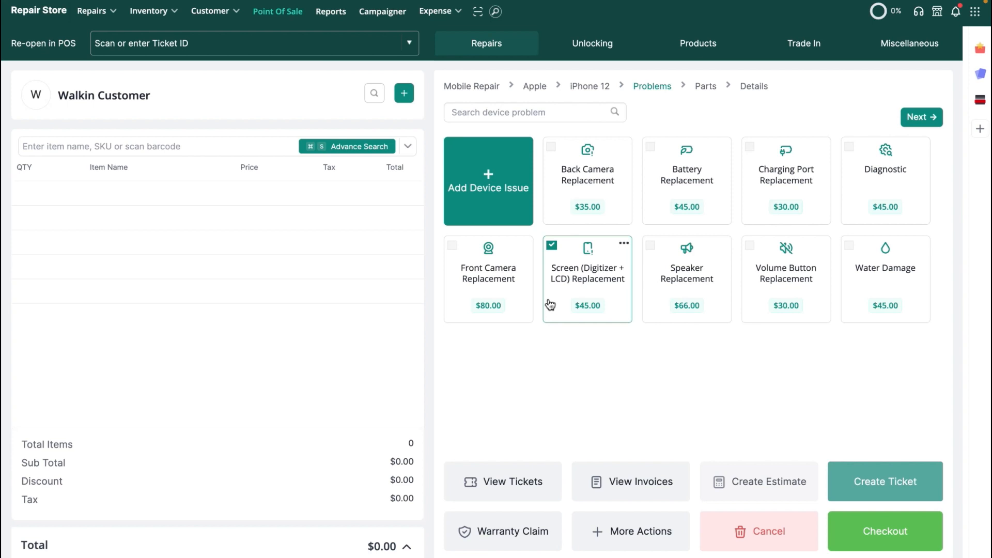
{"action": "mouse_move", "coordinate": [505, 290]}
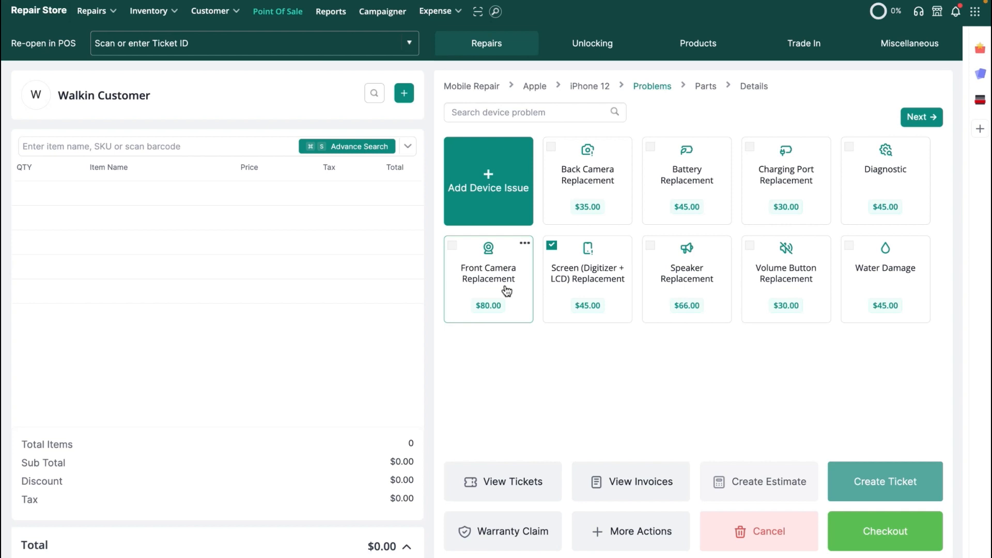
{"action": "left_click", "coordinate": [453, 245]}
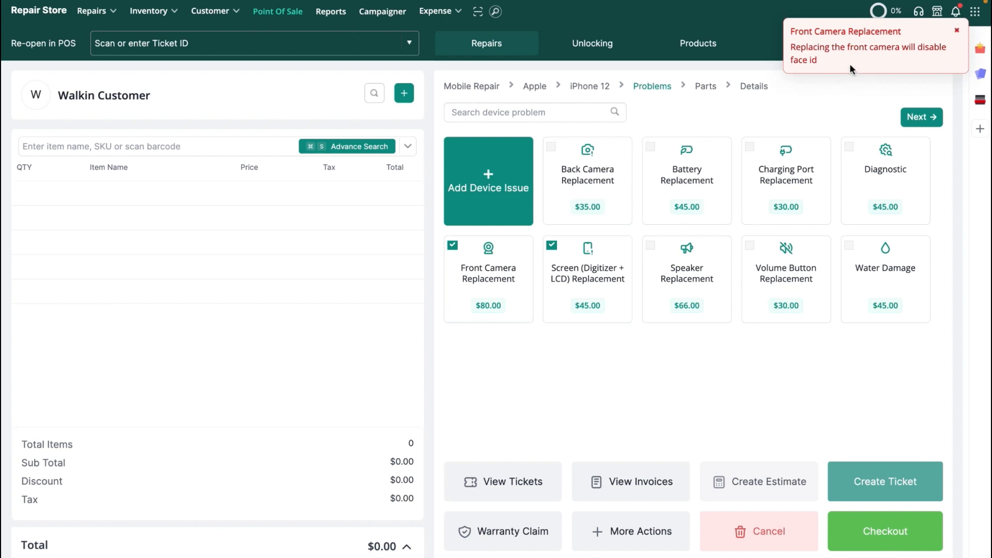
{"action": "left_click", "coordinate": [453, 245]}
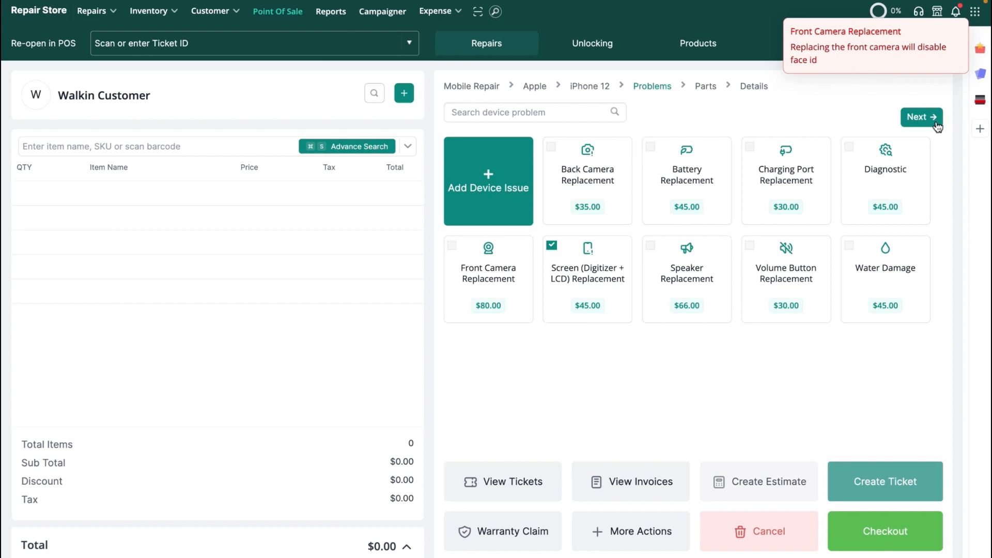
Select the iPhone 12 screen part and continue to the repair details form.
{"action": "left_click", "coordinate": [921, 117]}
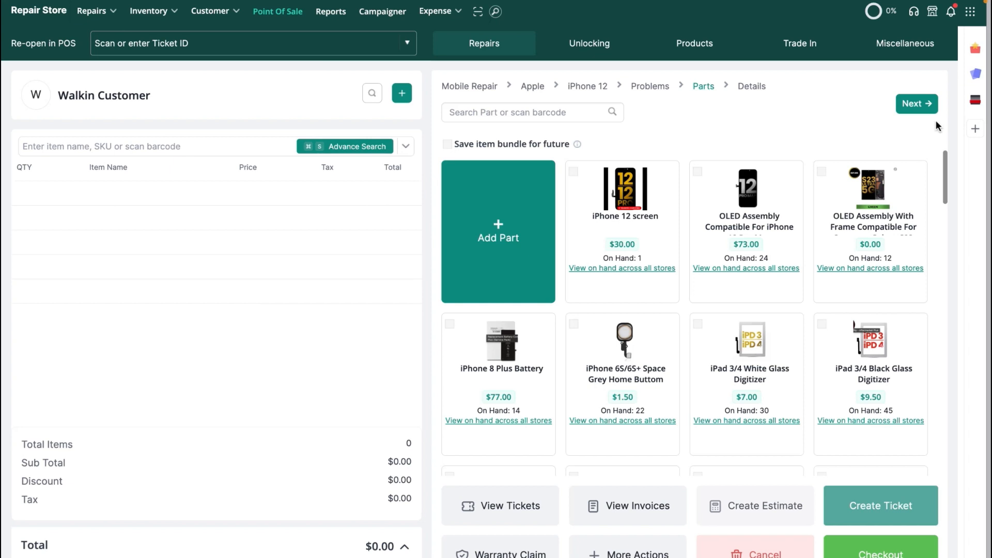
{"action": "mouse_move", "coordinate": [916, 126]}
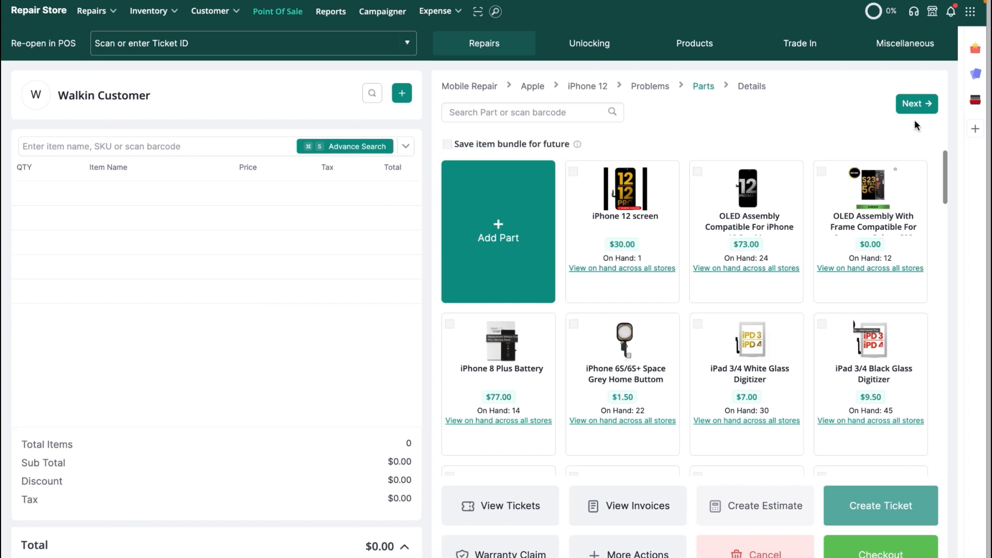
{"action": "left_click", "coordinate": [573, 171]}
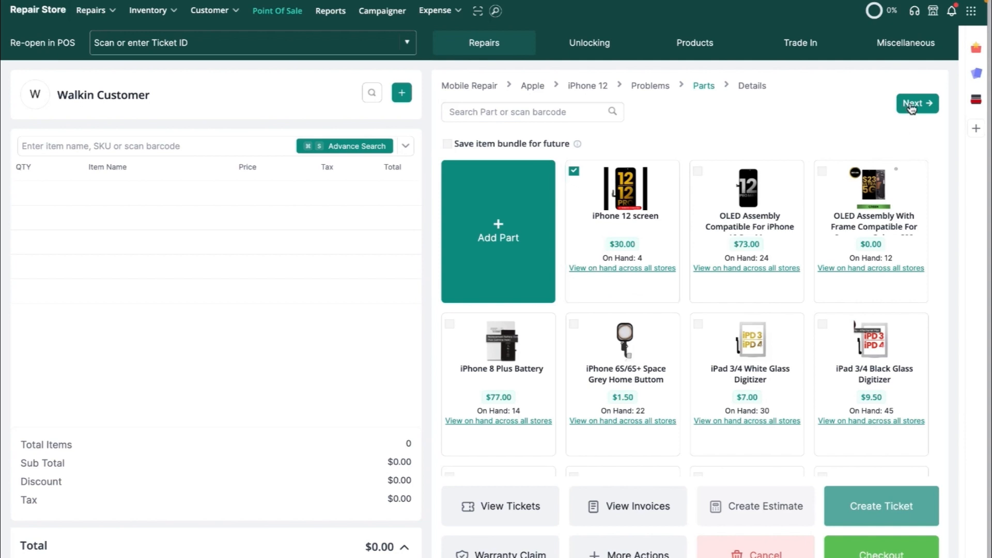
{"action": "left_click", "coordinate": [917, 103]}
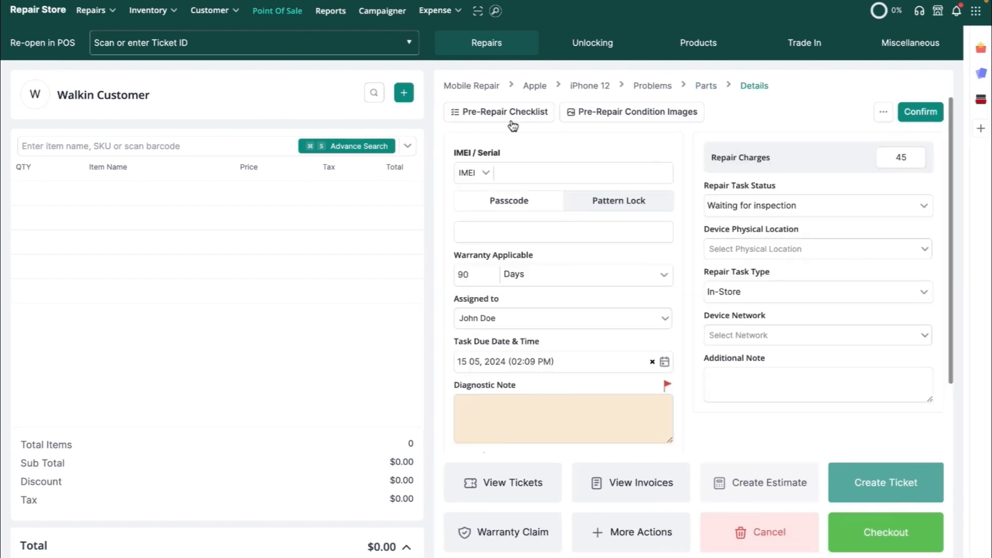
Mark Touch Functionality in the Pre-Repair Checklist and close the checklist.
{"action": "left_click", "coordinate": [500, 112]}
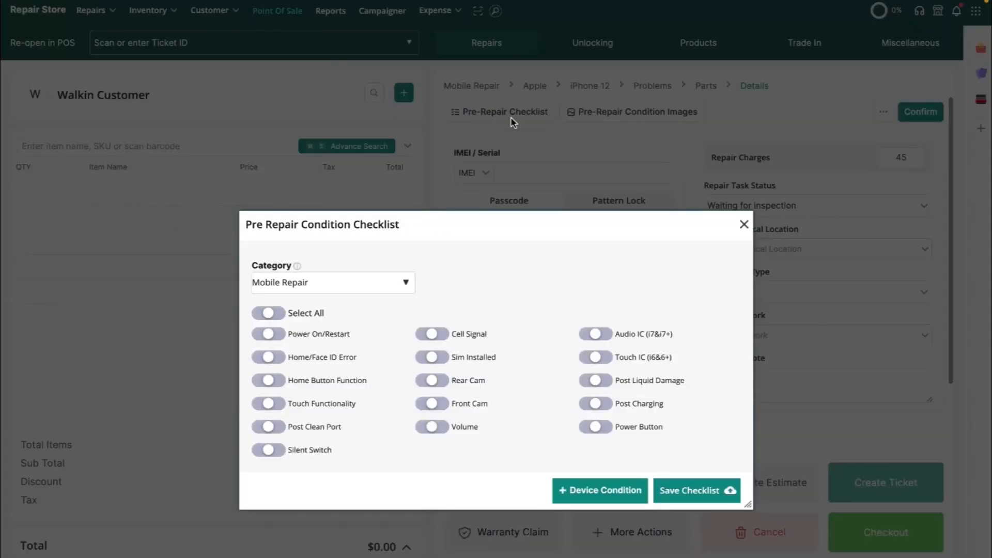
{"action": "mouse_move", "coordinate": [342, 421]}
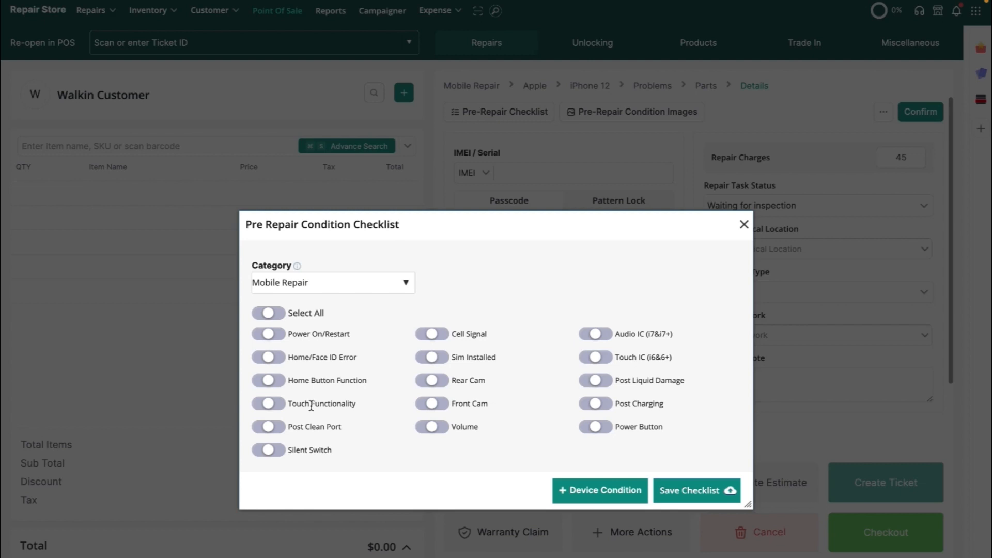
{"action": "mouse_move", "coordinate": [311, 396]}
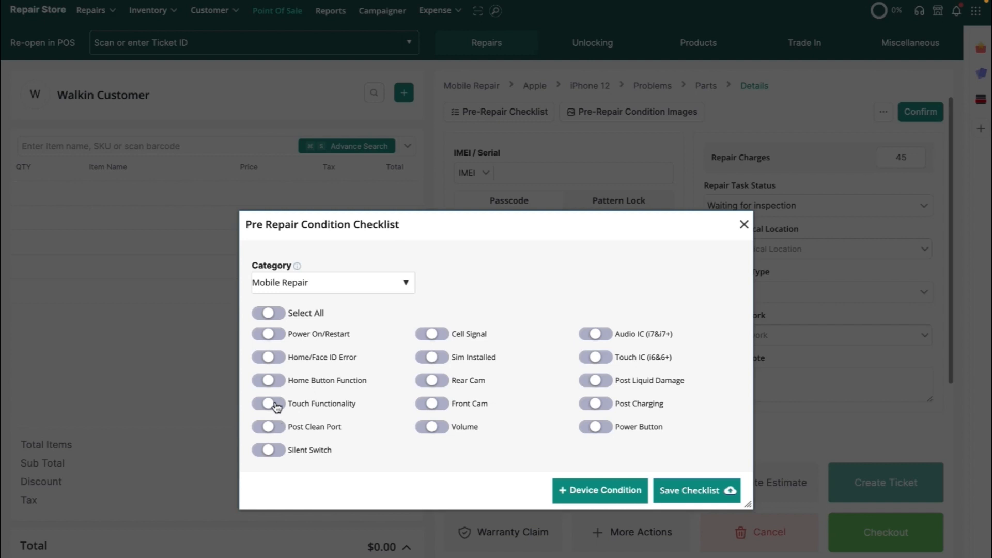
{"action": "left_click", "coordinate": [268, 404]}
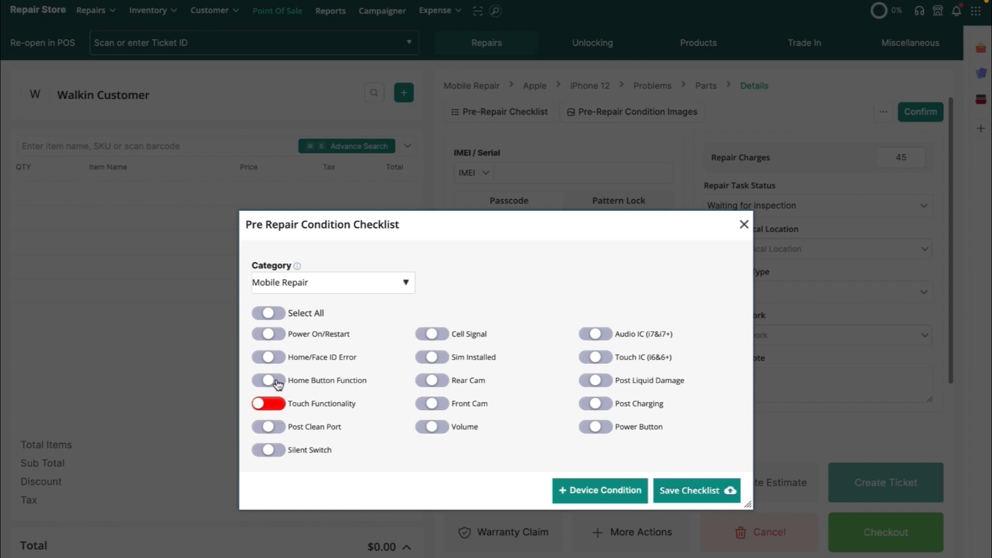
{"action": "left_click", "coordinate": [269, 381]}
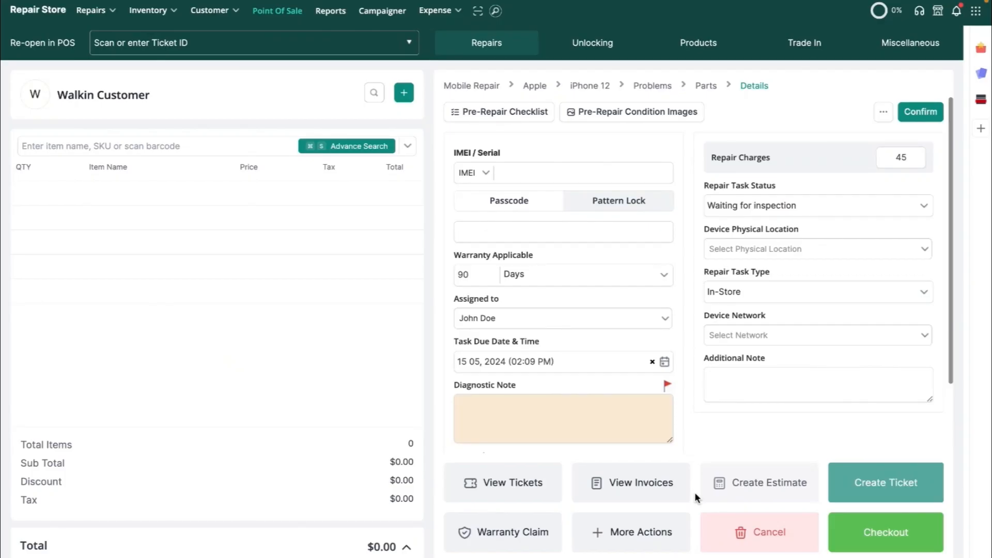
{"action": "mouse_move", "coordinate": [643, 378]}
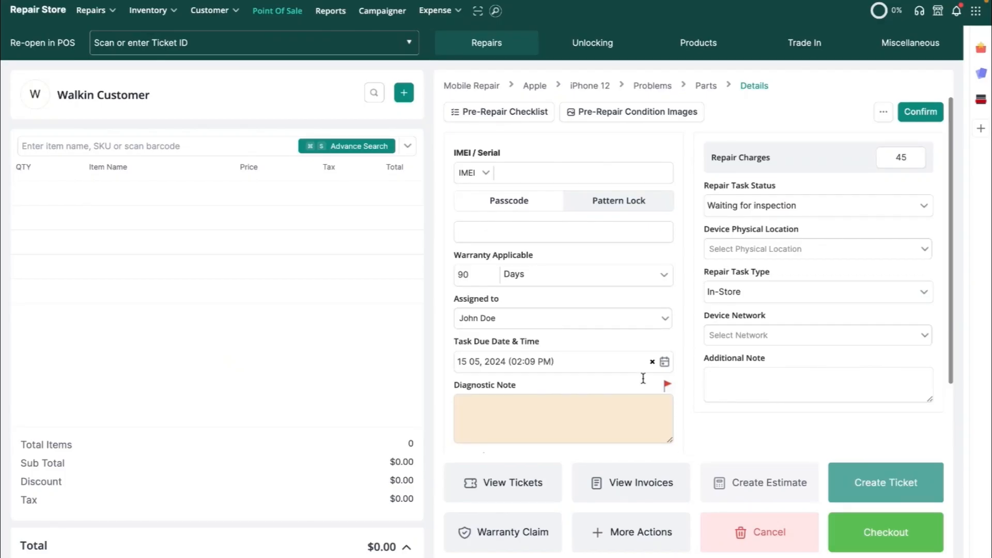
{"action": "mouse_move", "coordinate": [649, 119]}
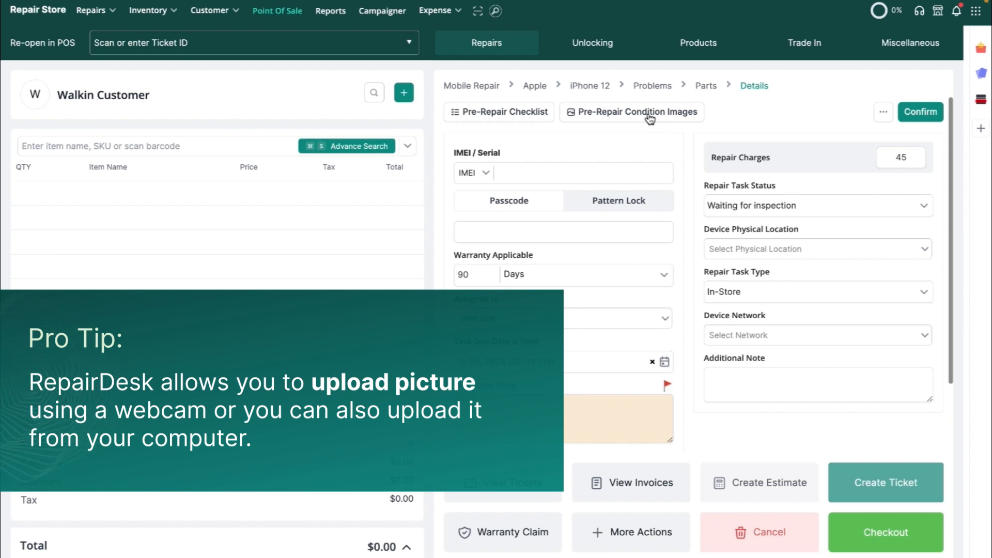
Set the task due date to 17 May and add the note 'Screen needs to be replace'.
{"action": "left_click", "coordinate": [575, 172]}
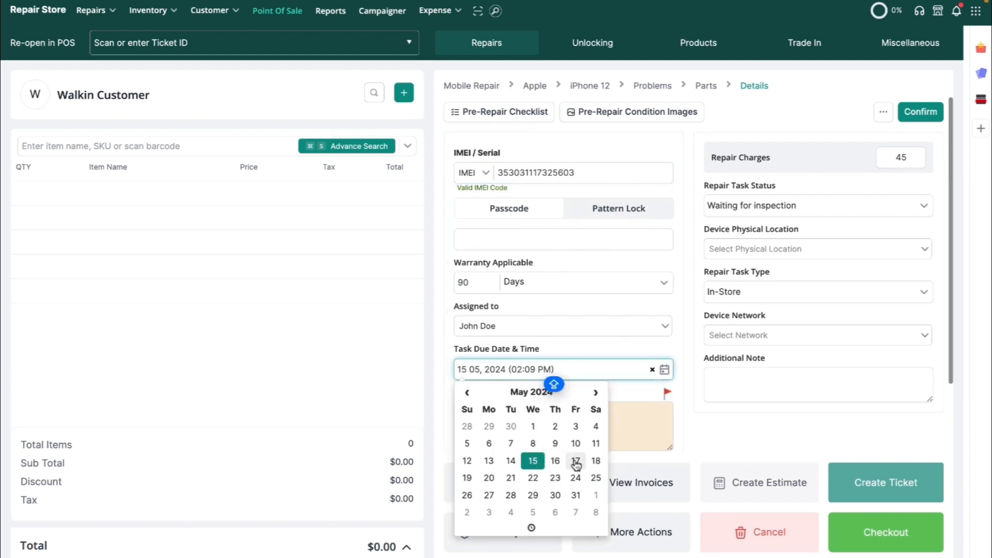
{"action": "left_click", "coordinate": [576, 460]}
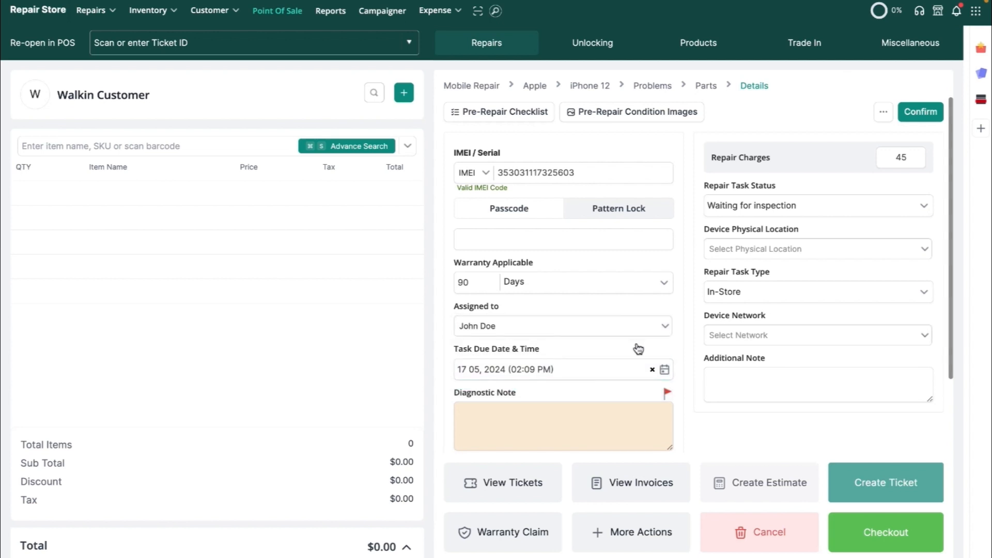
{"action": "left_click", "coordinate": [562, 425]}
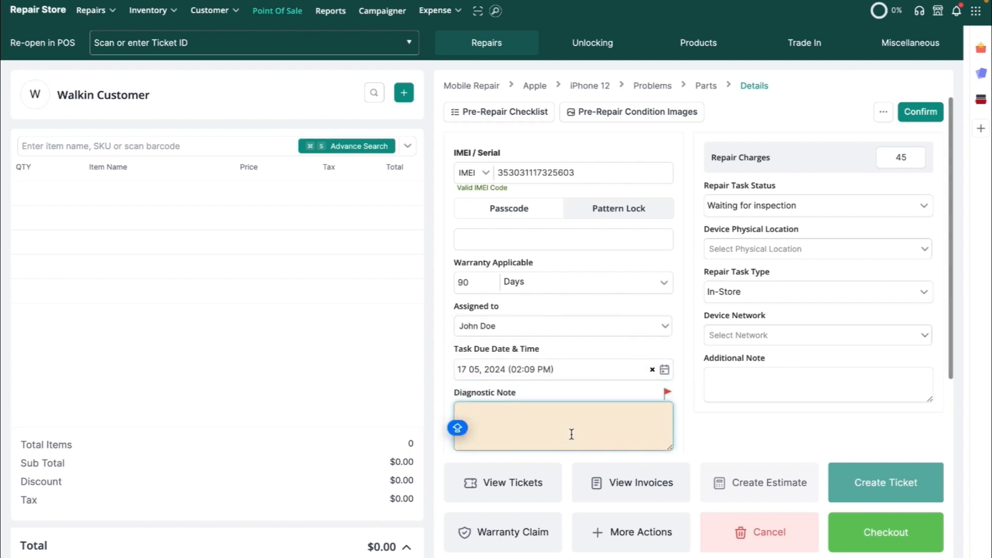
{"action": "type", "text": "Screen needs to"}
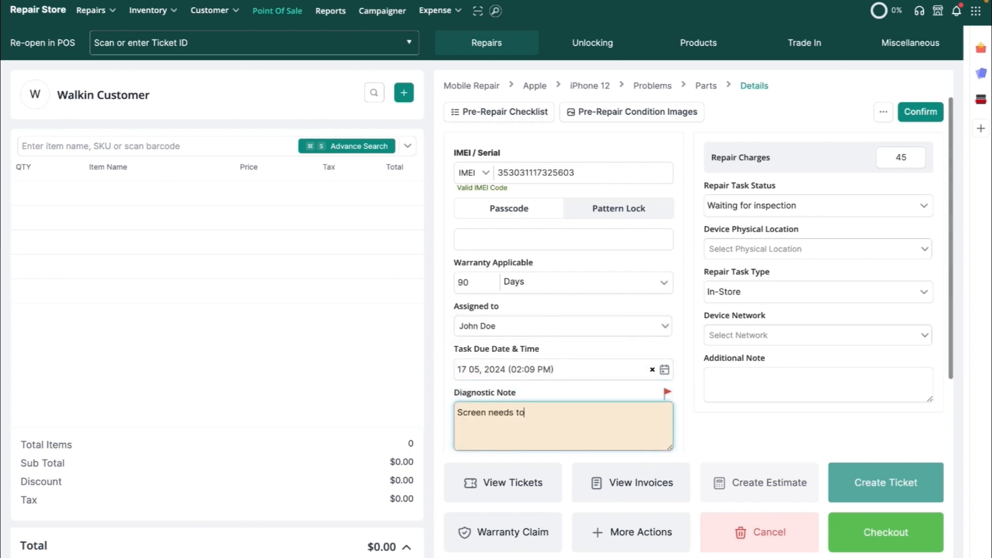
{"action": "type", "text": "be replace"}
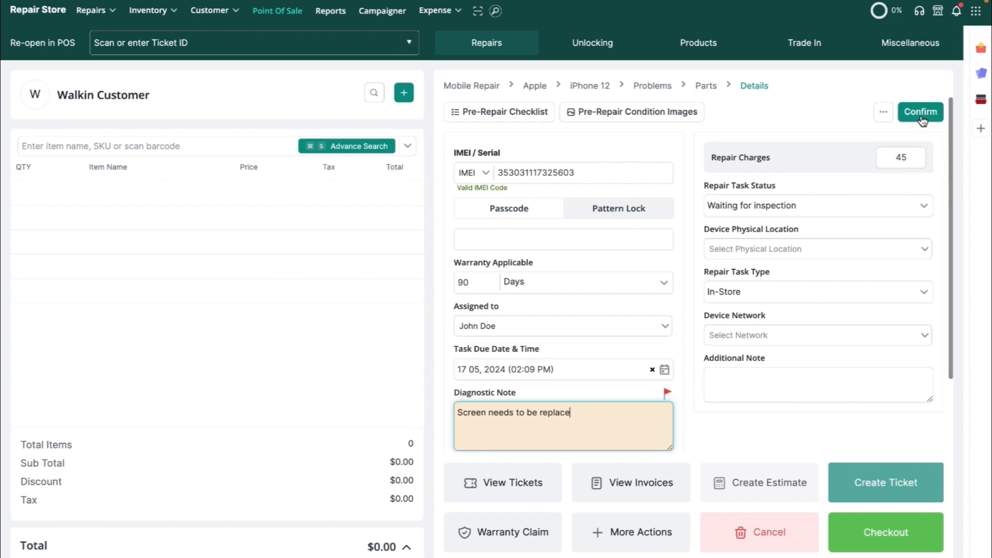
Confirm the repair into the cart and save new customer John Doe.
{"action": "left_click", "coordinate": [920, 112]}
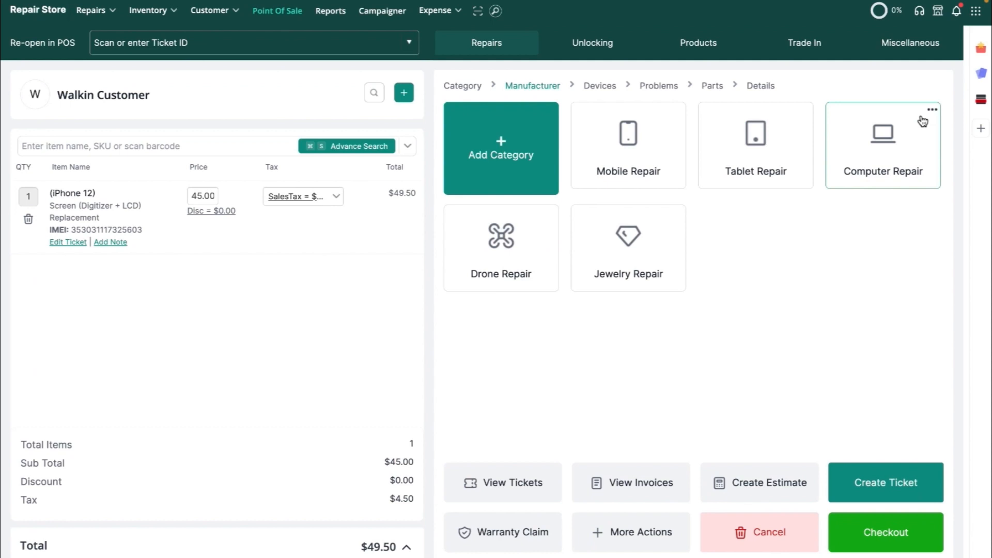
{"action": "mouse_move", "coordinate": [397, 175]}
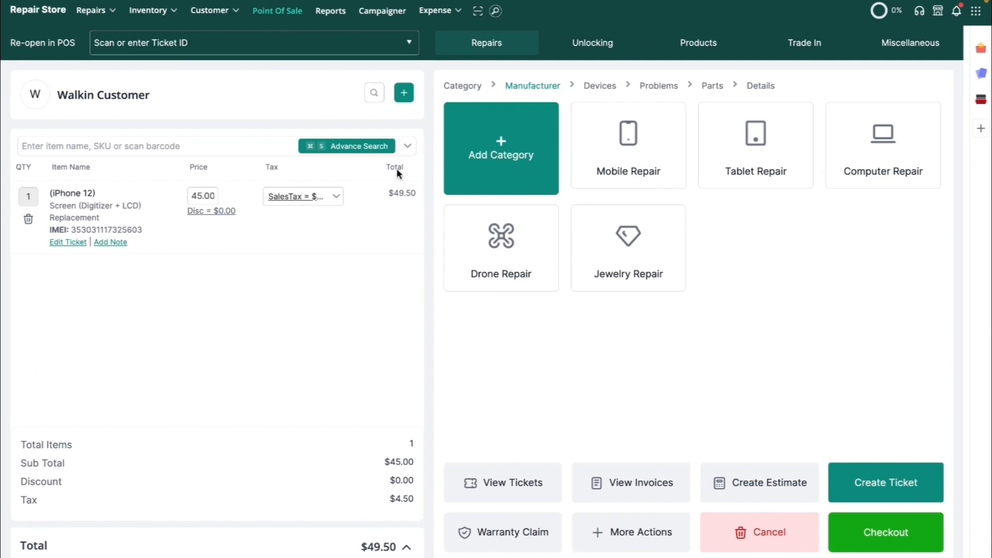
{"action": "left_click", "coordinate": [404, 92]}
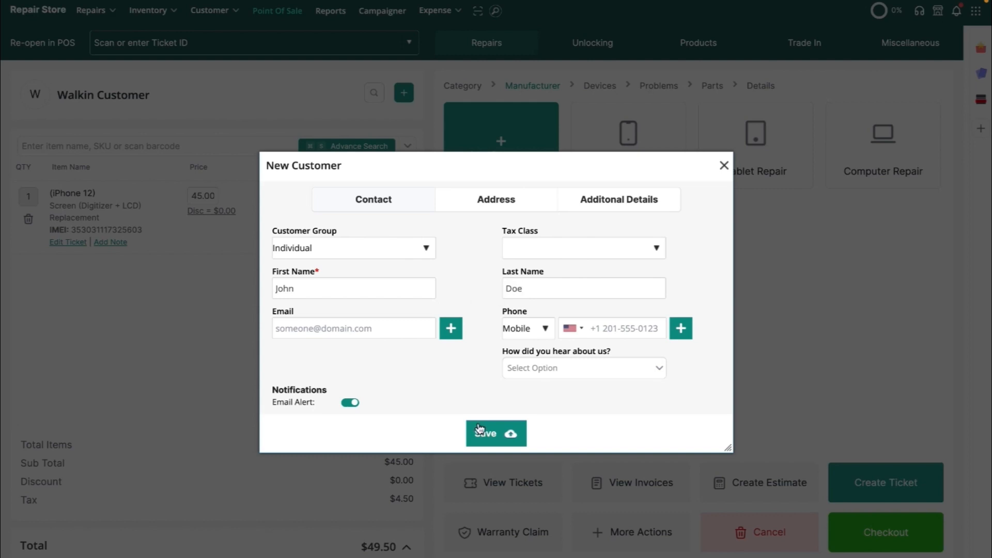
{"action": "mouse_move", "coordinate": [497, 453]}
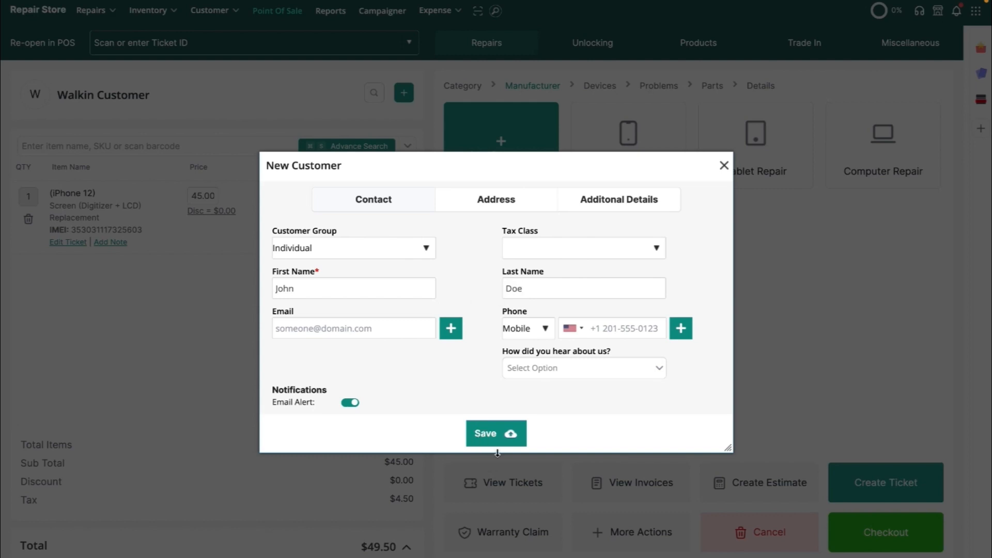
{"action": "left_click", "coordinate": [495, 434]}
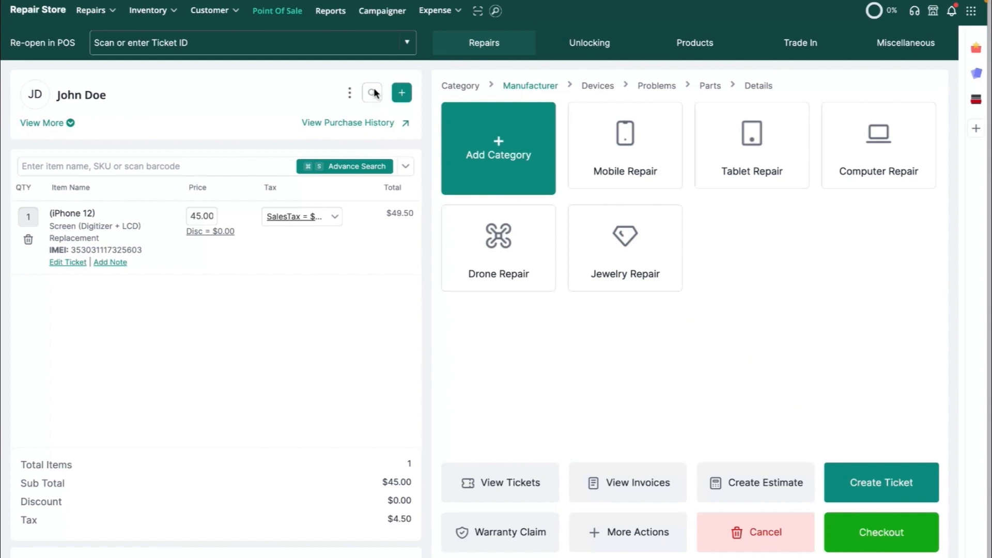
Open customer search, then create the repair ticket from the cart.
{"action": "left_click", "coordinate": [373, 92]}
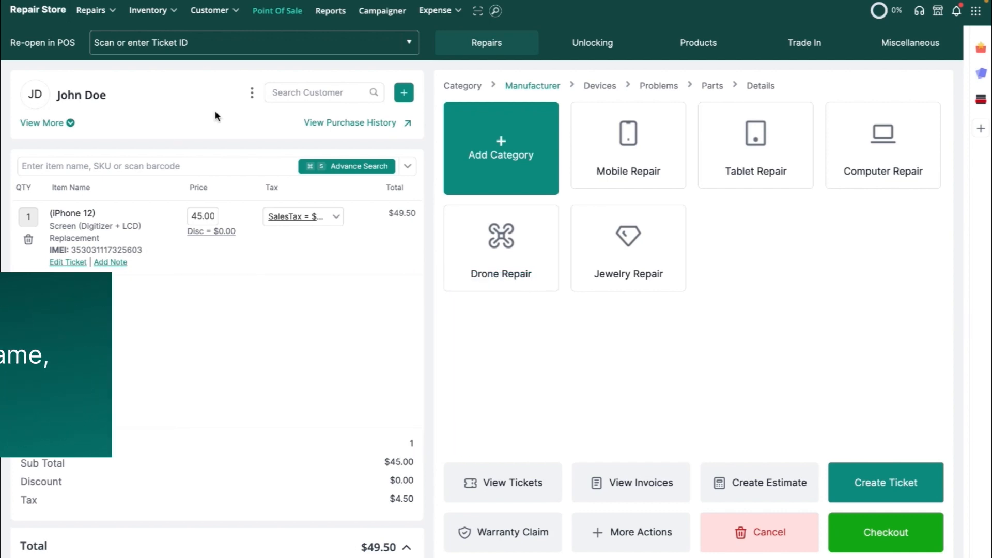
{"action": "left_click", "coordinate": [885, 482]}
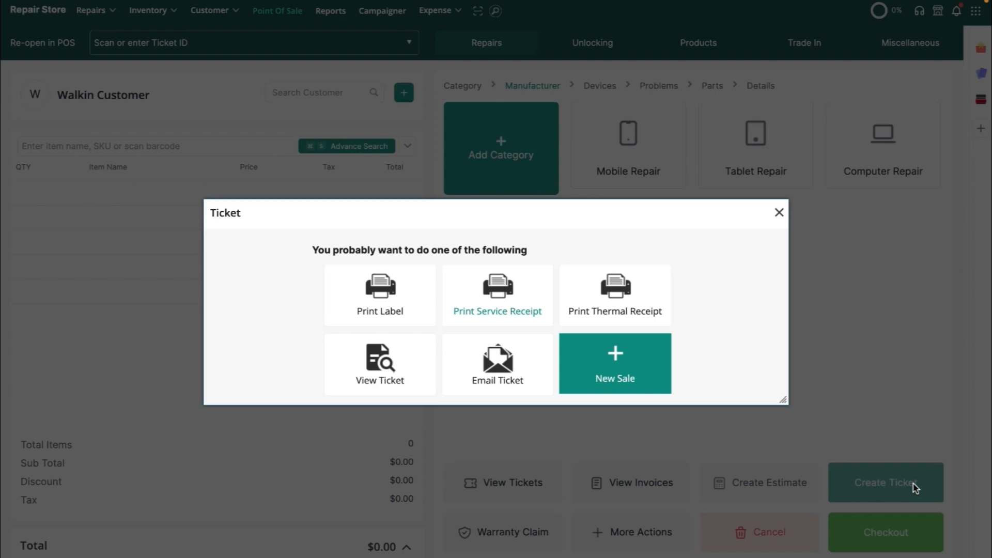
{"action": "mouse_move", "coordinate": [783, 398]}
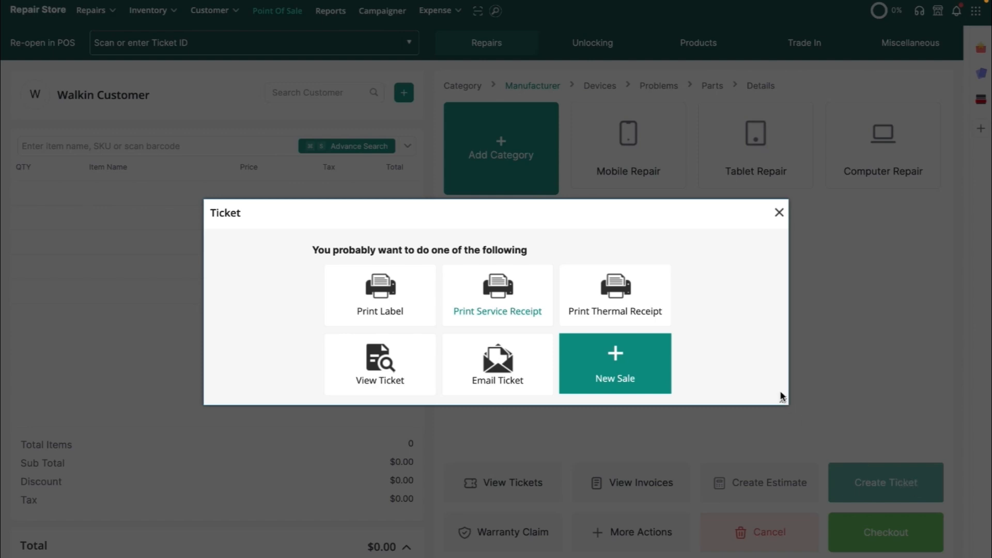
View and close the service receipt PDF, then generate the ticket label PDF.
{"action": "left_click", "coordinate": [497, 296]}
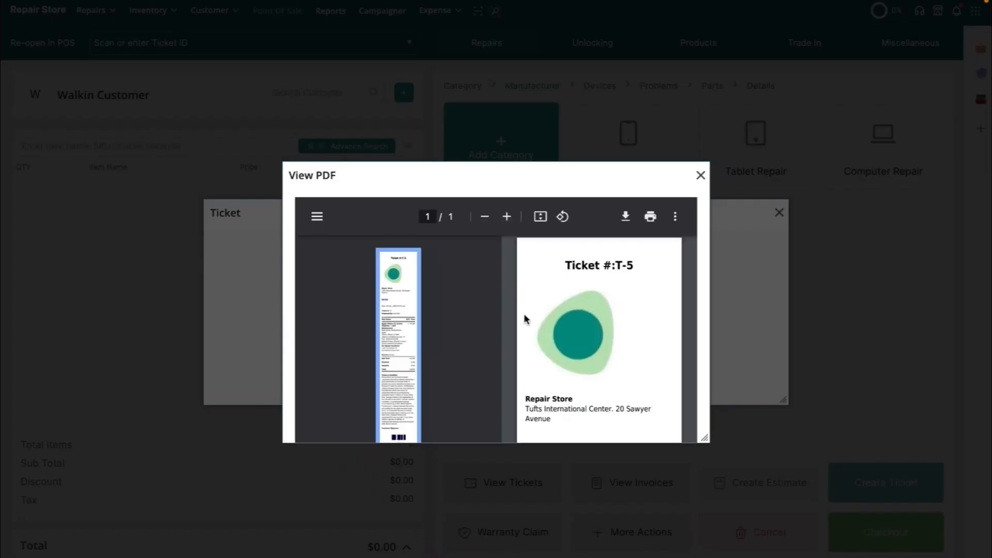
{"action": "scroll", "scroll_direction": "down", "scroll_amount": 3}
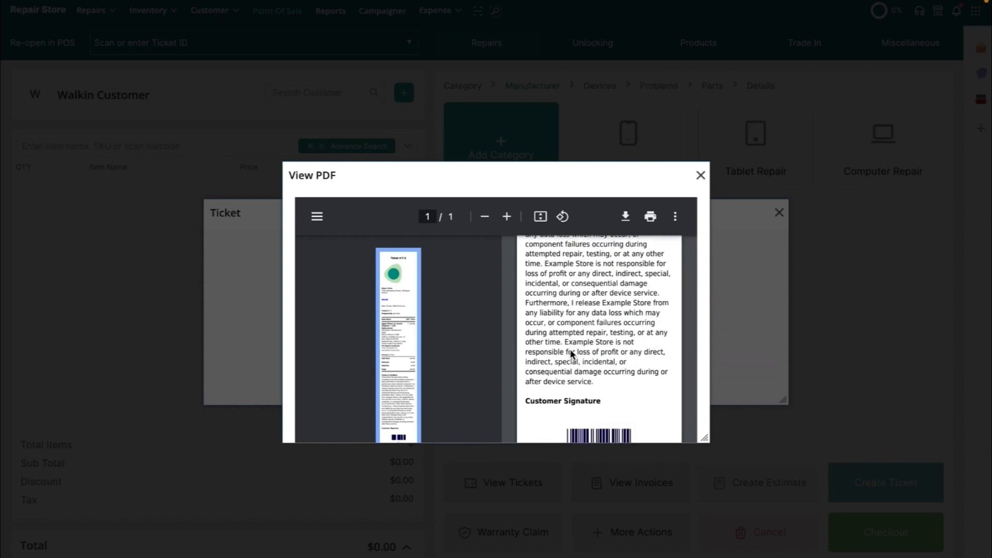
{"action": "left_click", "coordinate": [701, 175]}
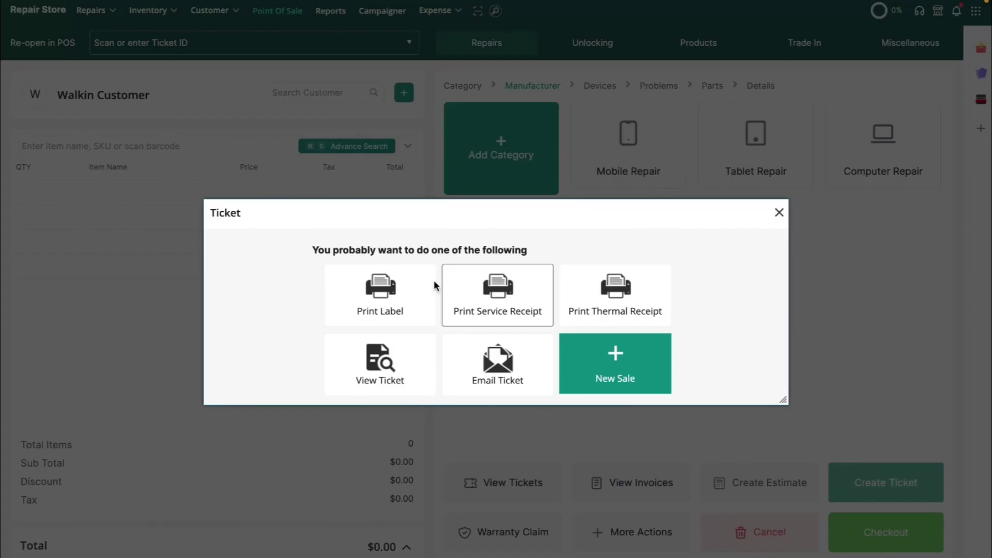
{"action": "mouse_move", "coordinate": [380, 309]}
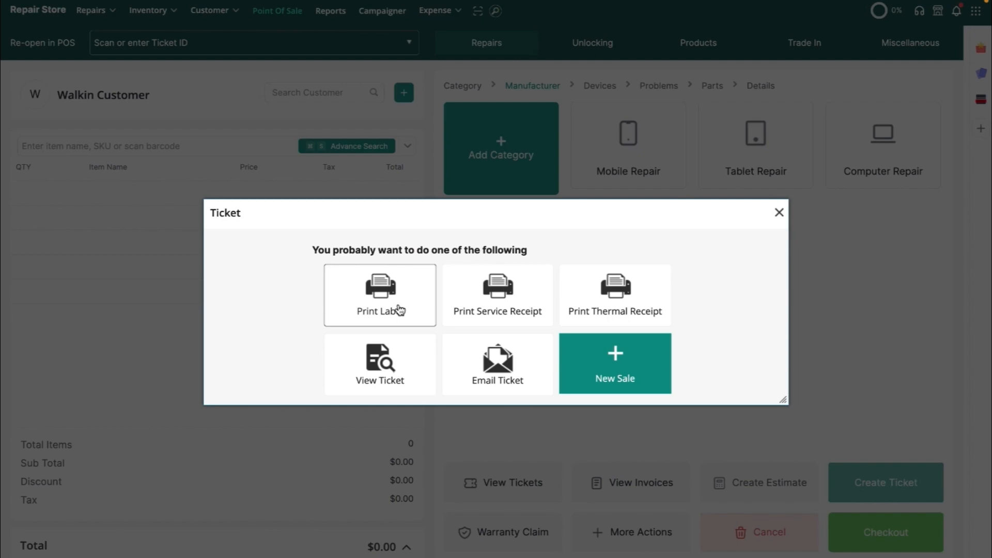
{"action": "left_click", "coordinate": [380, 295]}
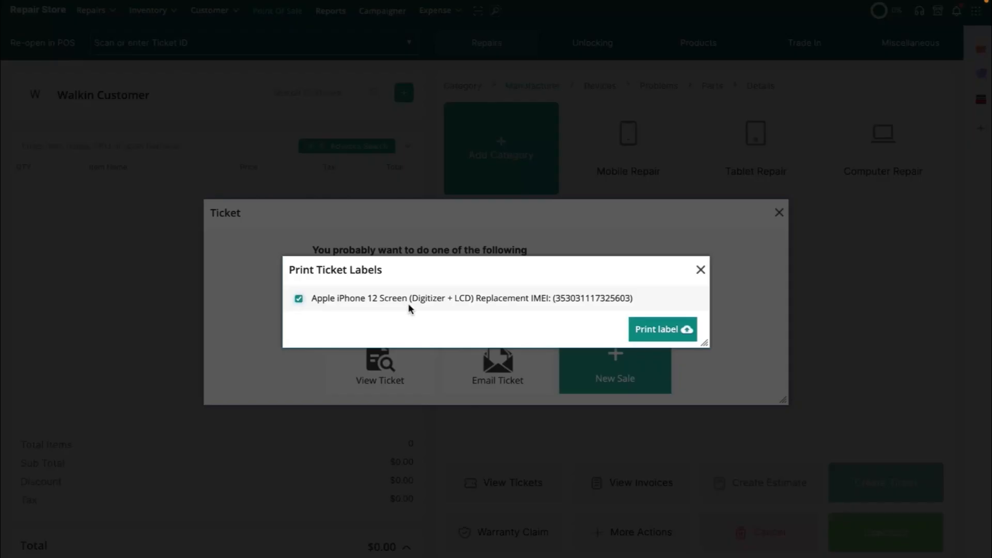
{"action": "left_click", "coordinate": [662, 330]}
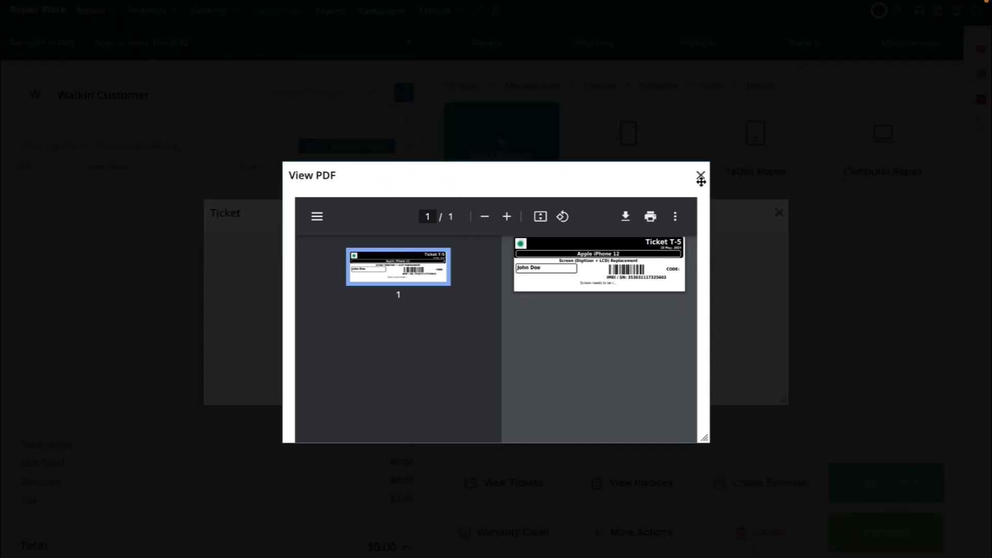